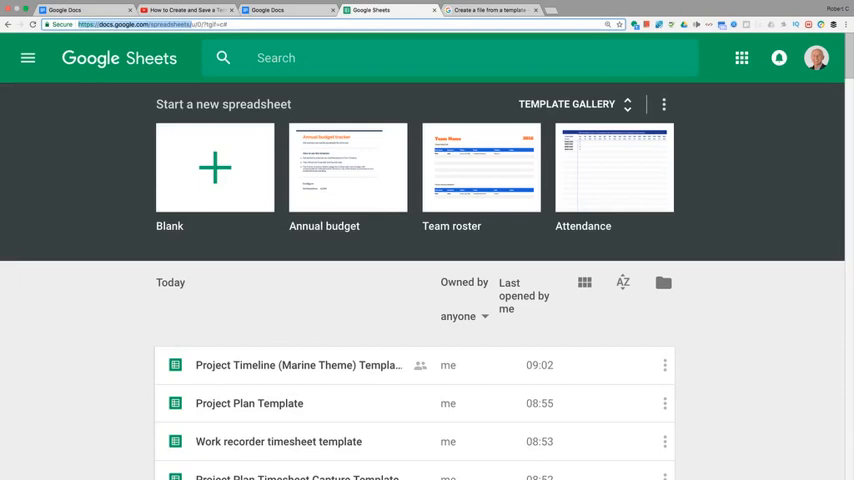
- Open the template gallery and view the empty UNBOXED LTD company collection
click(566, 103)
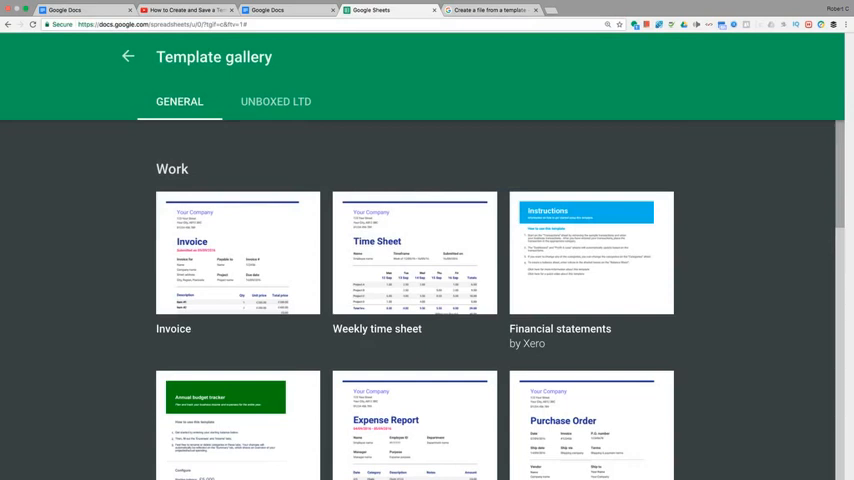
click(275, 101)
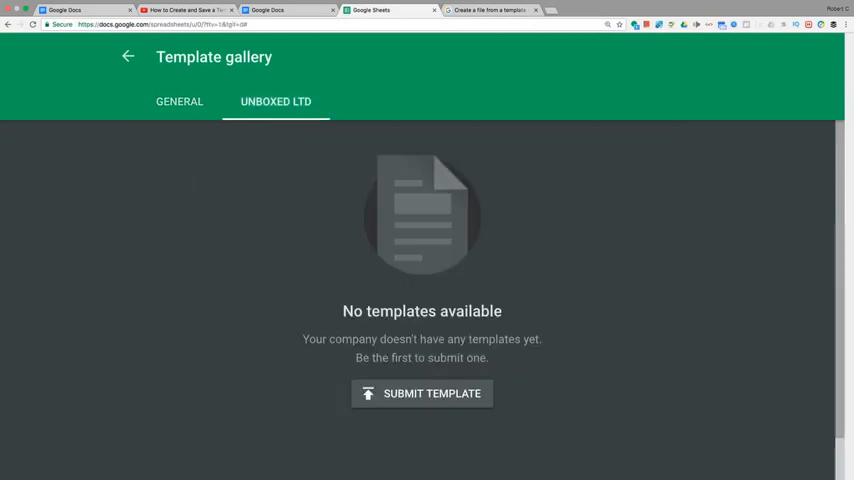
- Open the Submit a template dialog for the UNBOXED LTD gallery
click(422, 393)
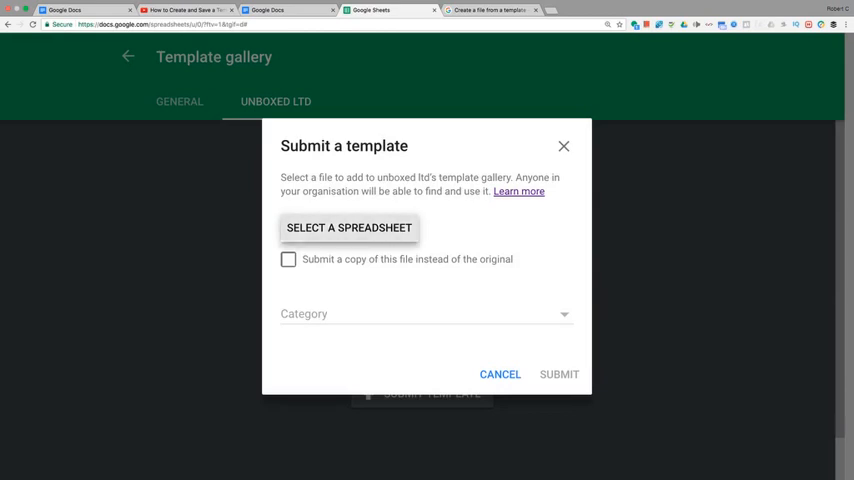
- Submit Project Plan Template under the Trackers category
click(348, 227)
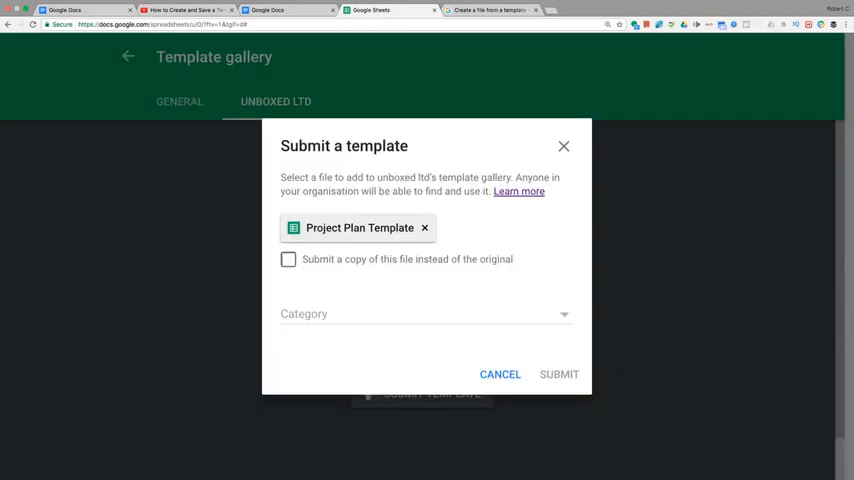
click(425, 314)
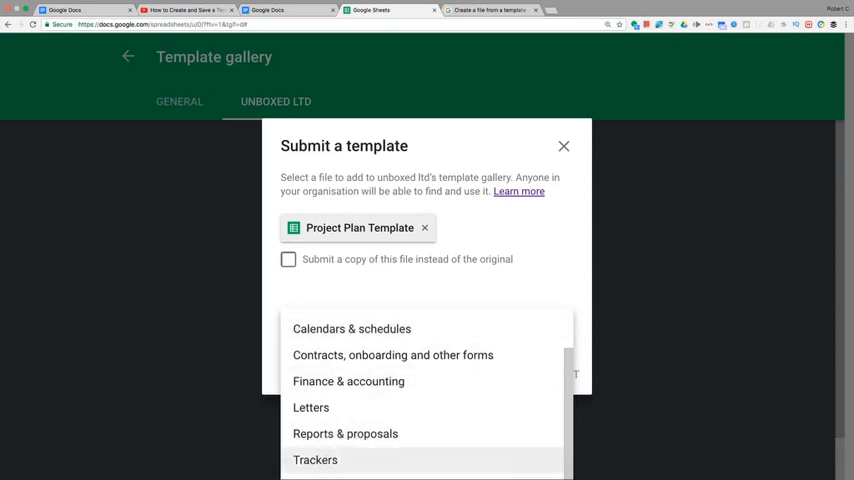
click(315, 460)
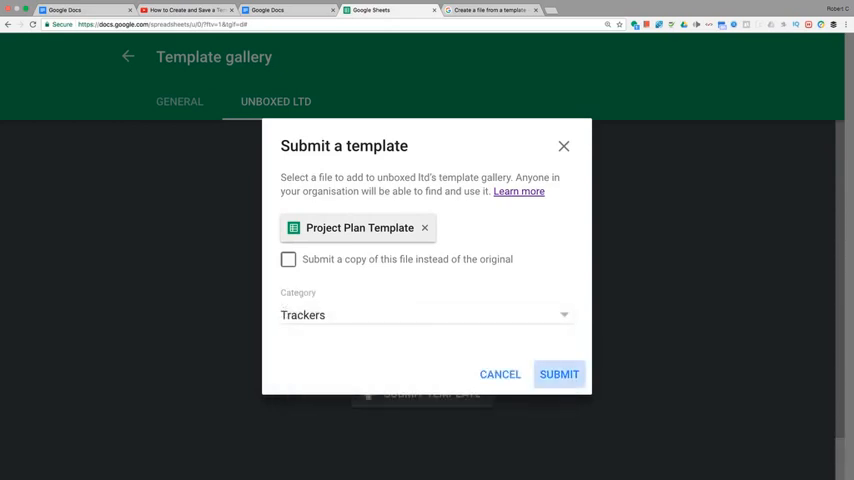
click(559, 374)
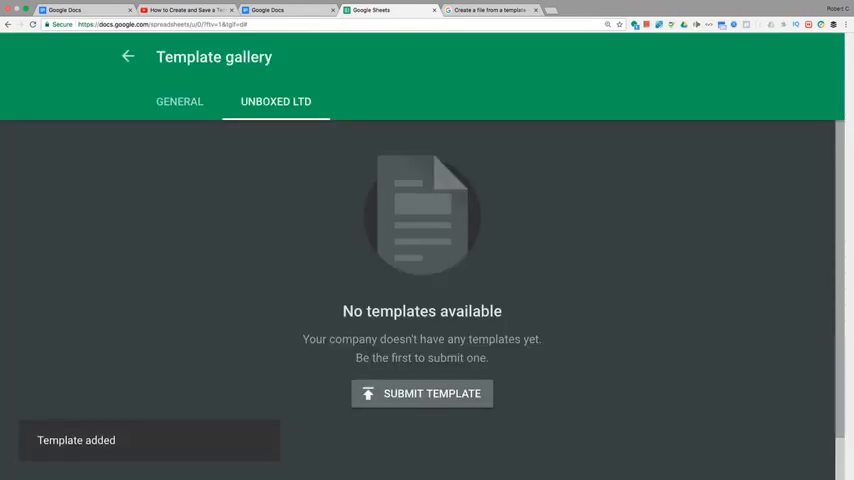